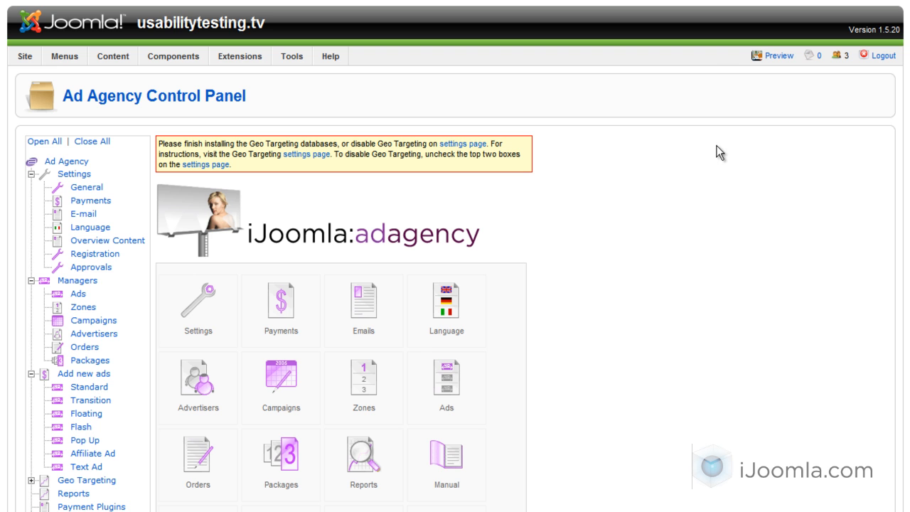
mouse_move(707, 136)
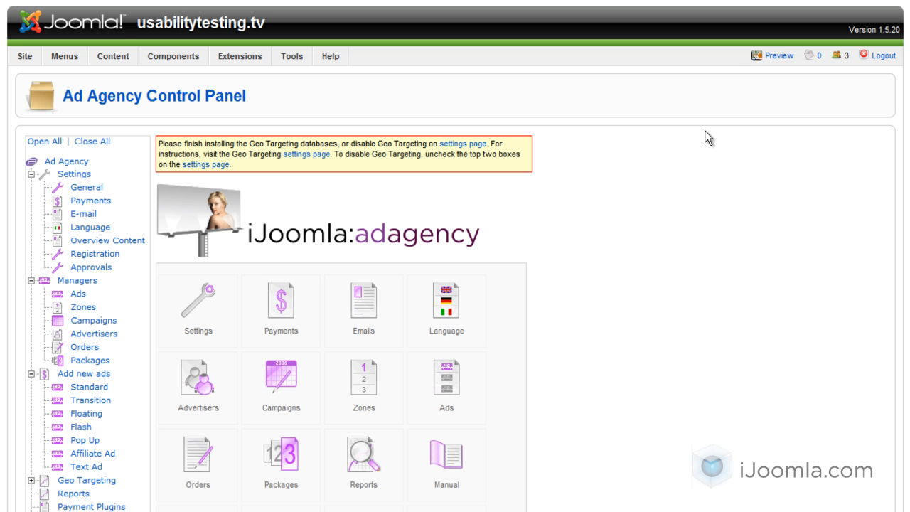
mouse_move(823, 59)
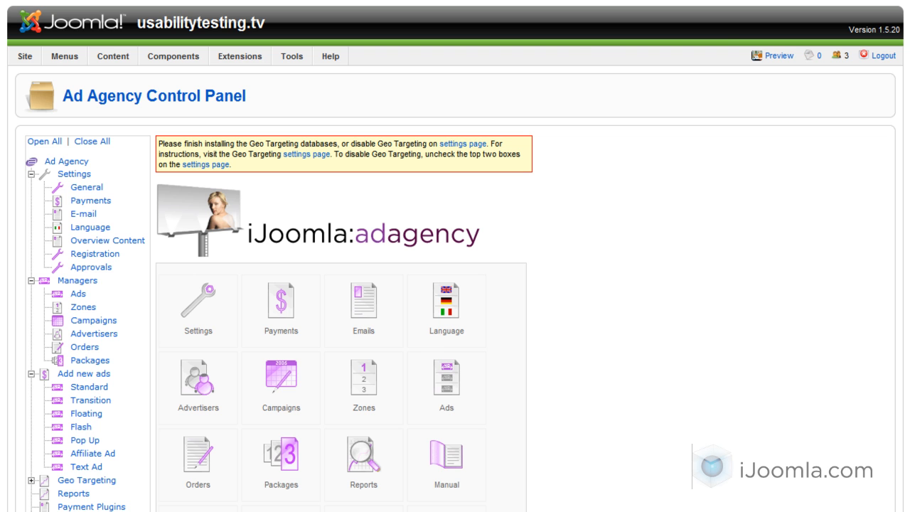
mouse_move(775, 27)
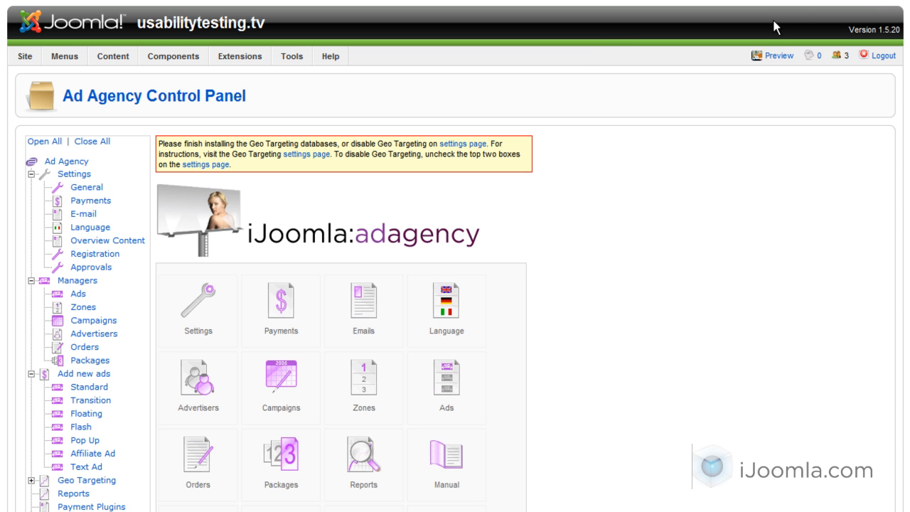
mouse_move(612, 177)
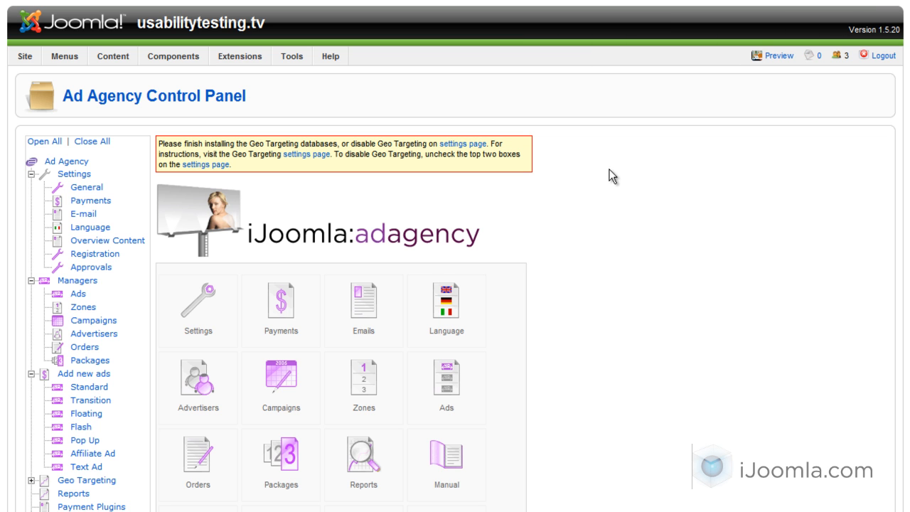
mouse_move(604, 170)
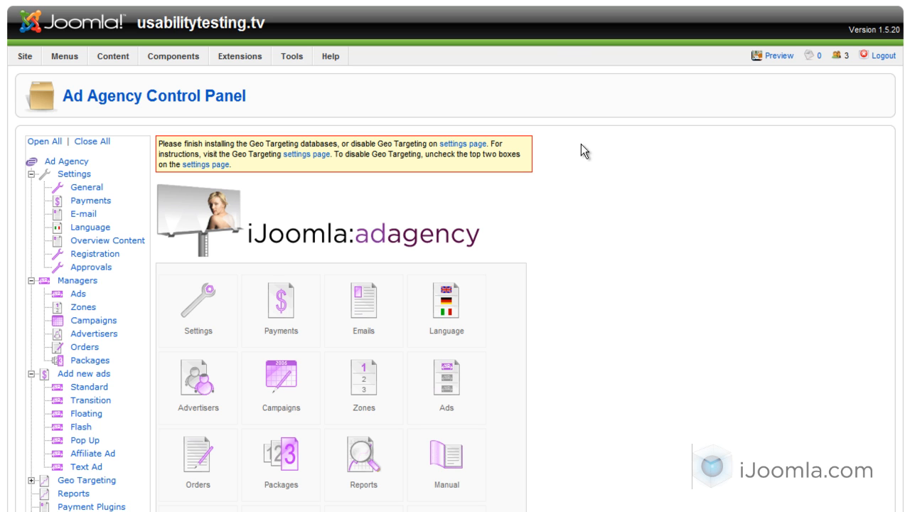
mouse_move(573, 138)
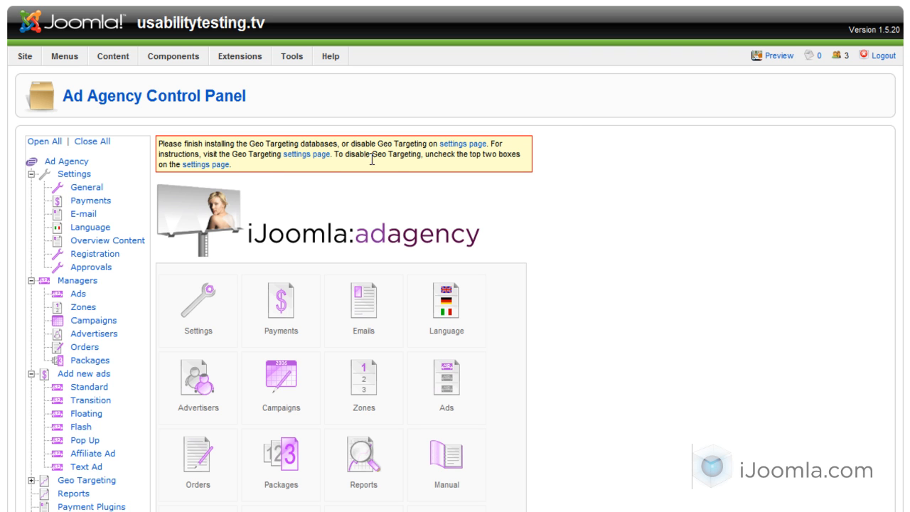
mouse_move(28, 186)
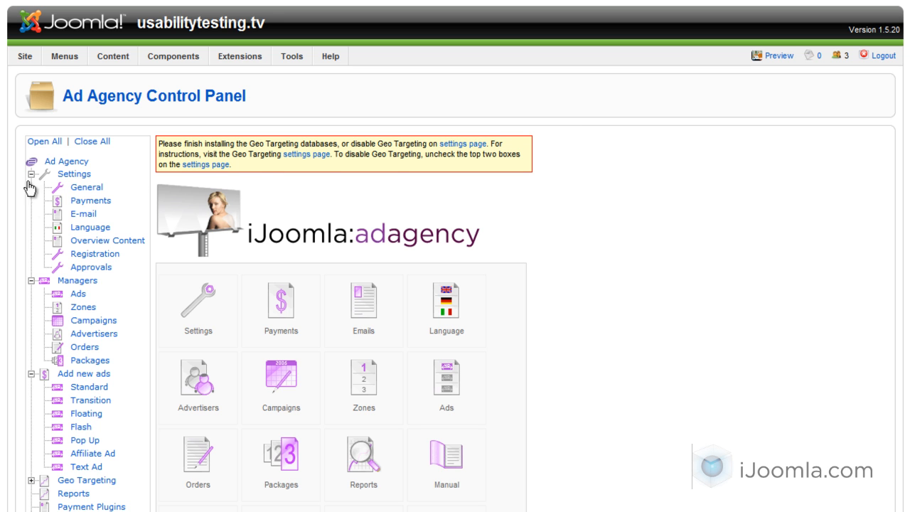
Open the Floating, Transitions, Popups zone's ad details and keep Transition checked
left_click(32, 173)
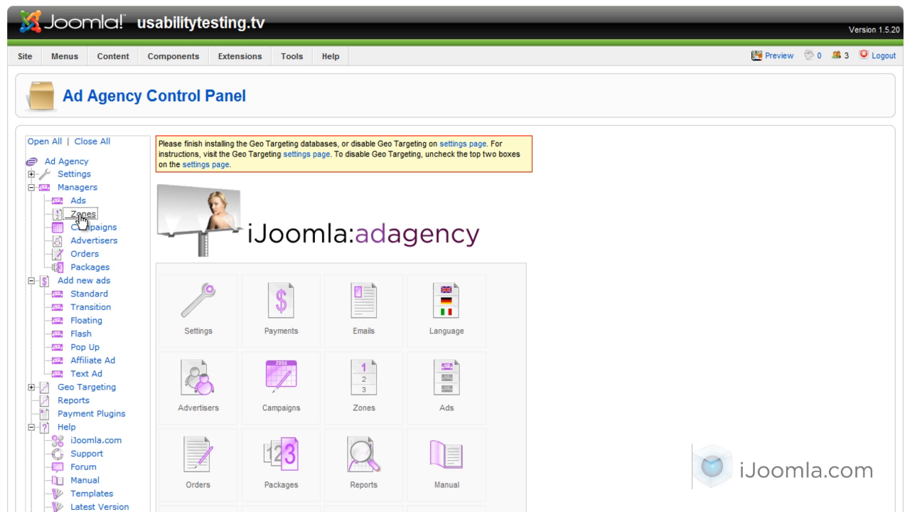
left_click(82, 214)
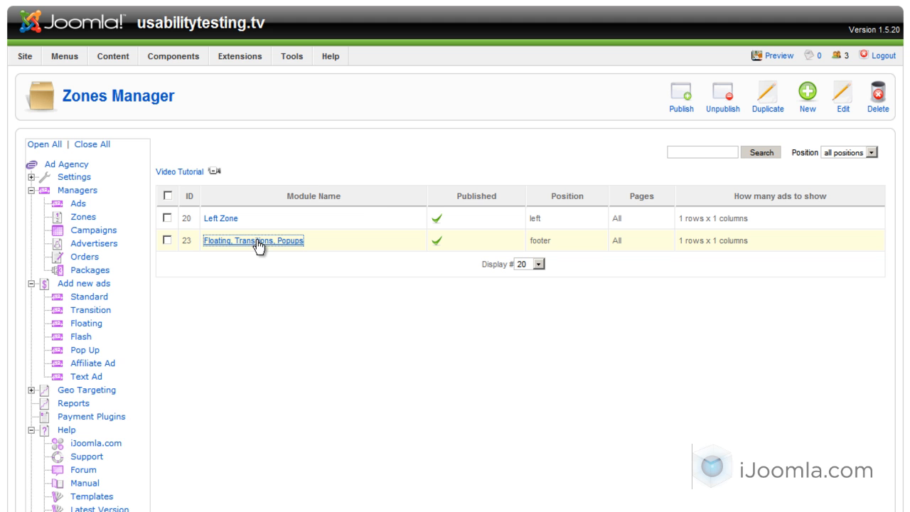
left_click(253, 240)
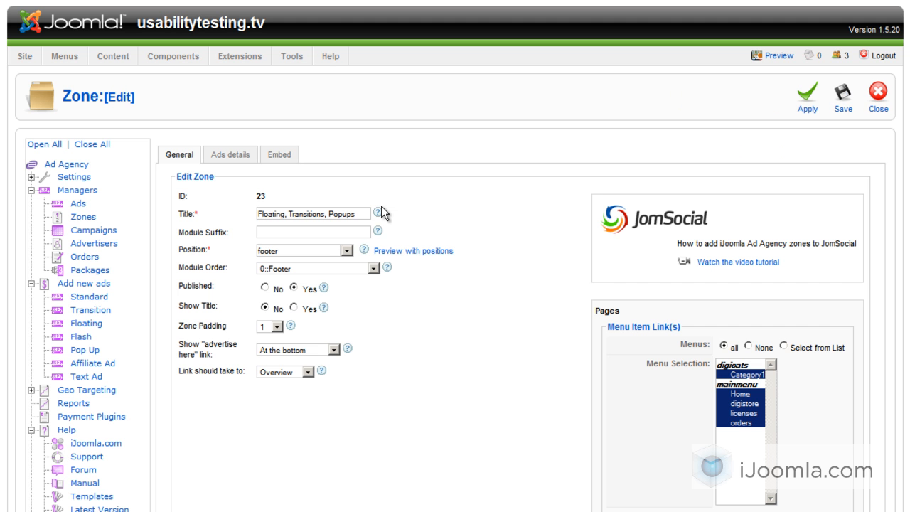
mouse_move(230, 154)
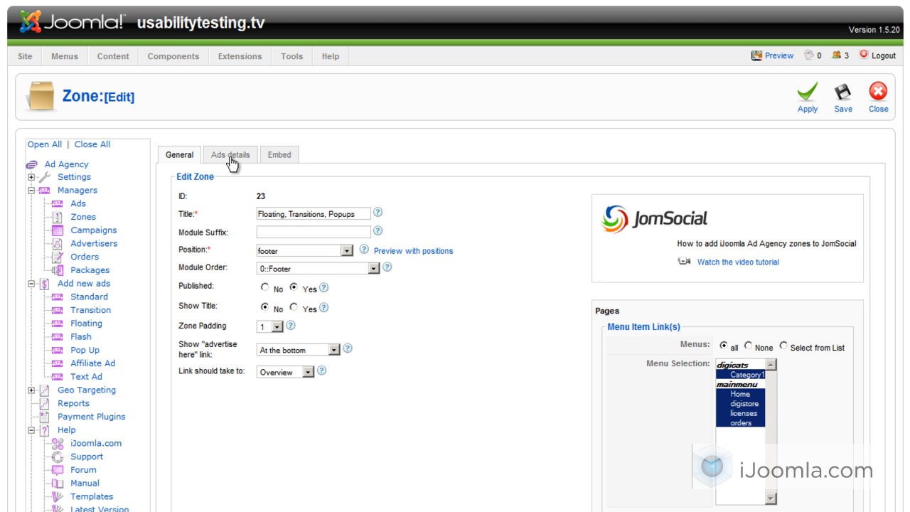
left_click(230, 154)
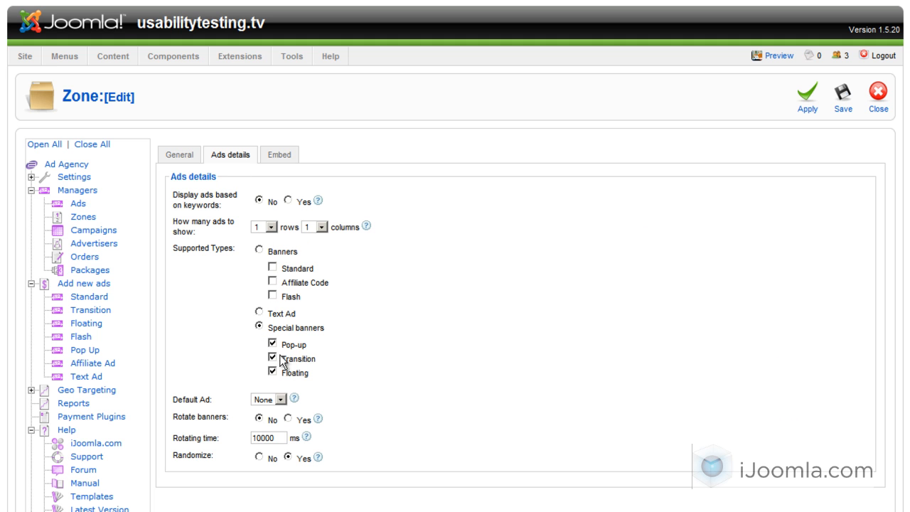
left_click(274, 359)
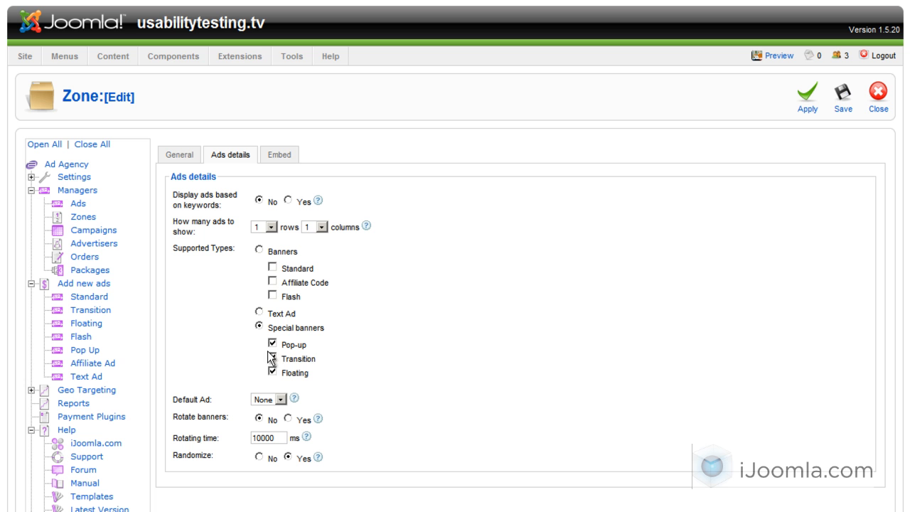
left_click(273, 358)
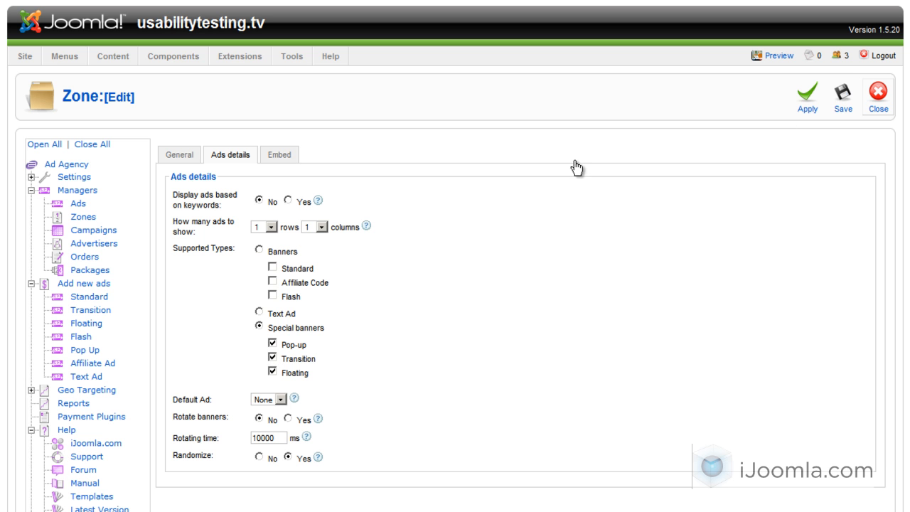
Leave the zone and start a new transition ad titled 'ijoomla SEO' with advertiser iJoomla
left_click(877, 98)
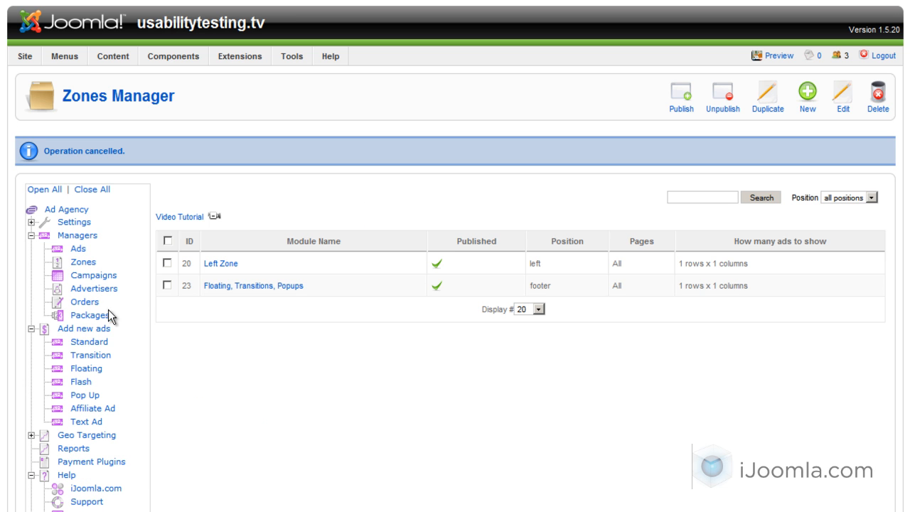
mouse_move(88, 355)
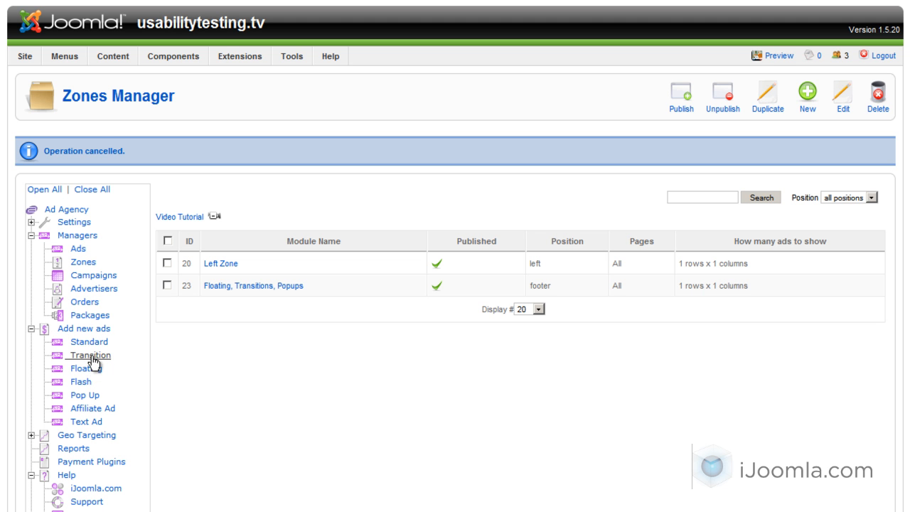
left_click(88, 355)
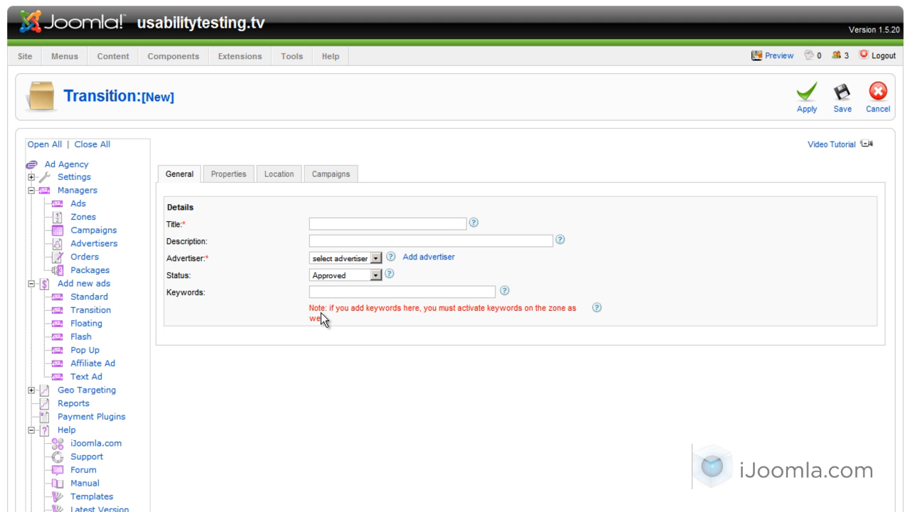
left_click(384, 223)
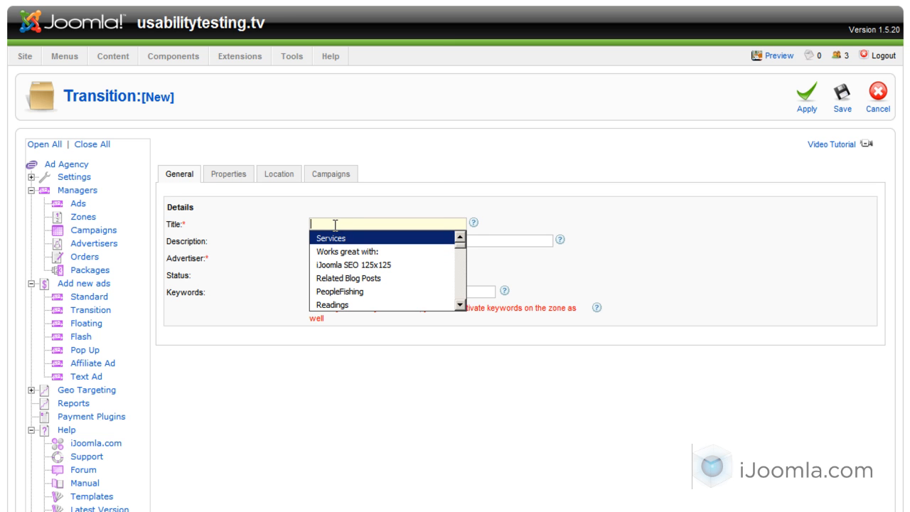
type("ijoomla SE")
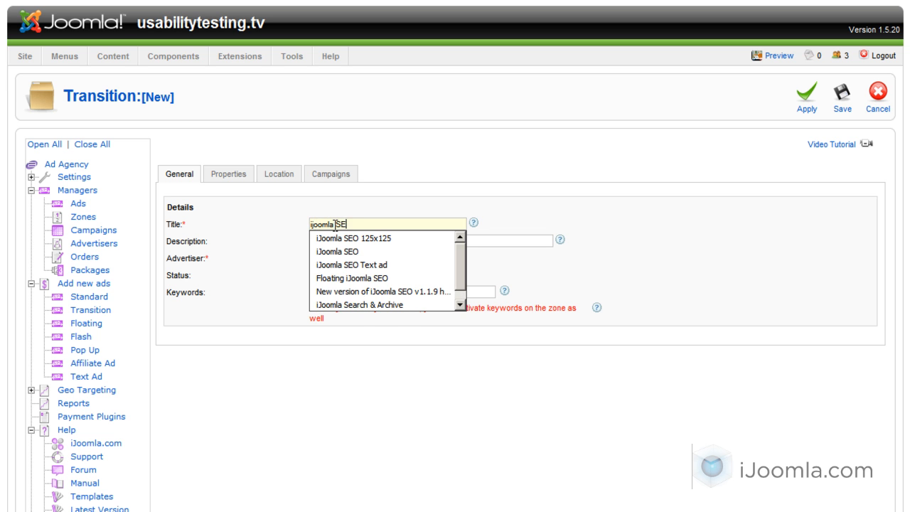
left_click(343, 251)
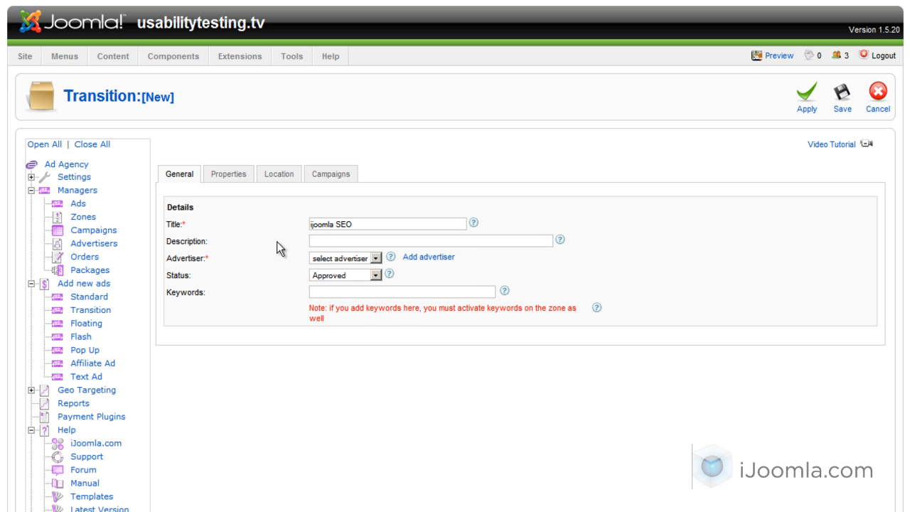
left_click(339, 257)
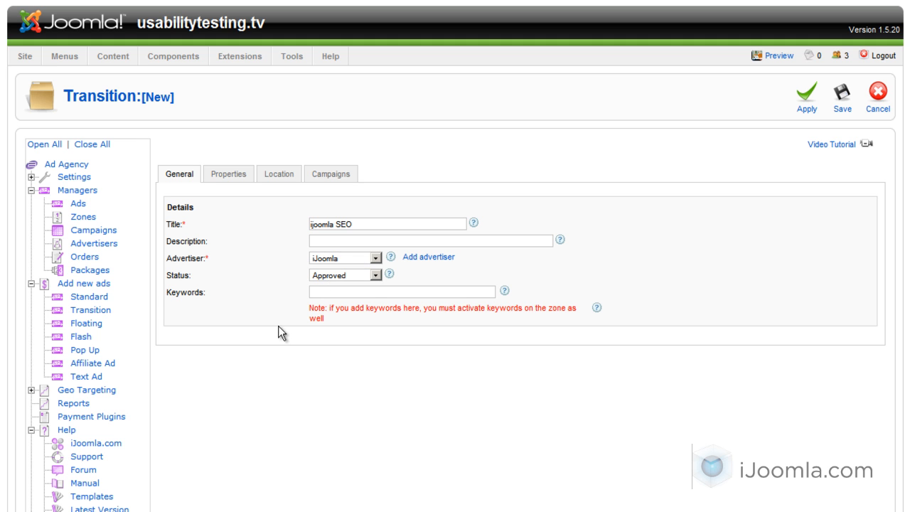
mouse_move(392, 339)
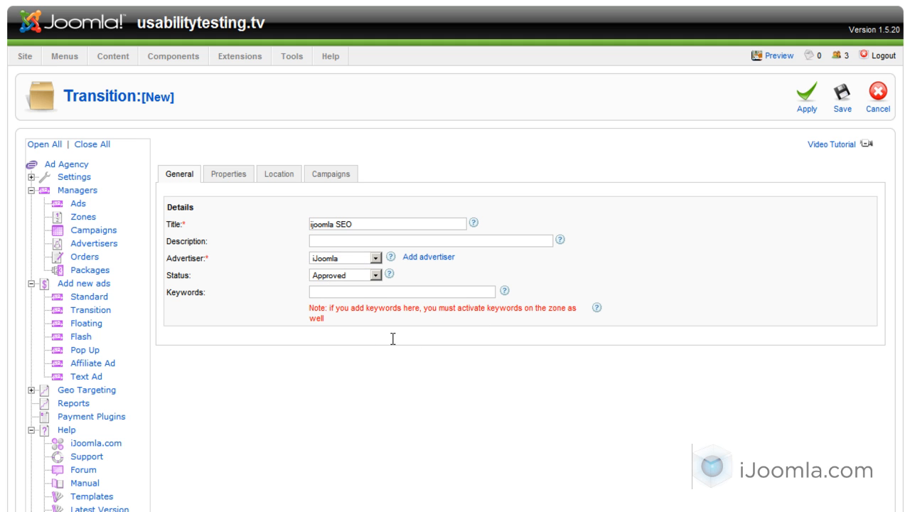
mouse_move(393, 343)
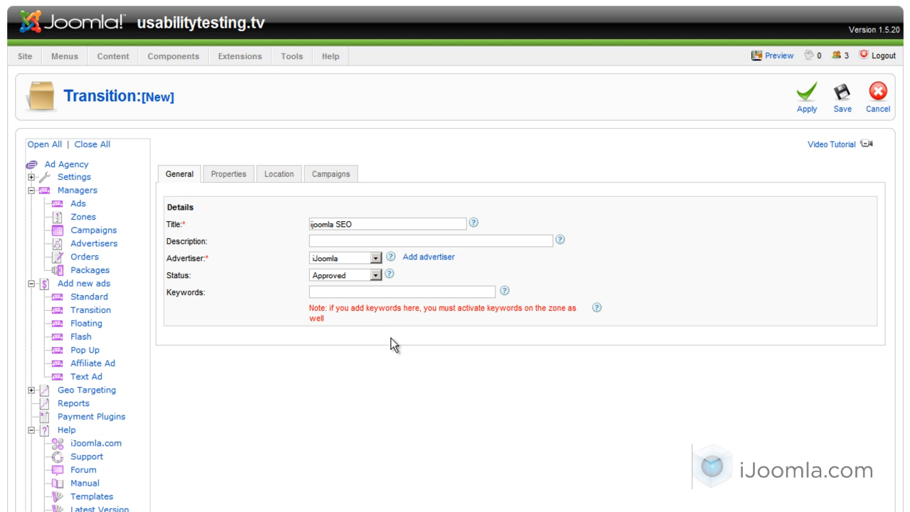
mouse_move(283, 298)
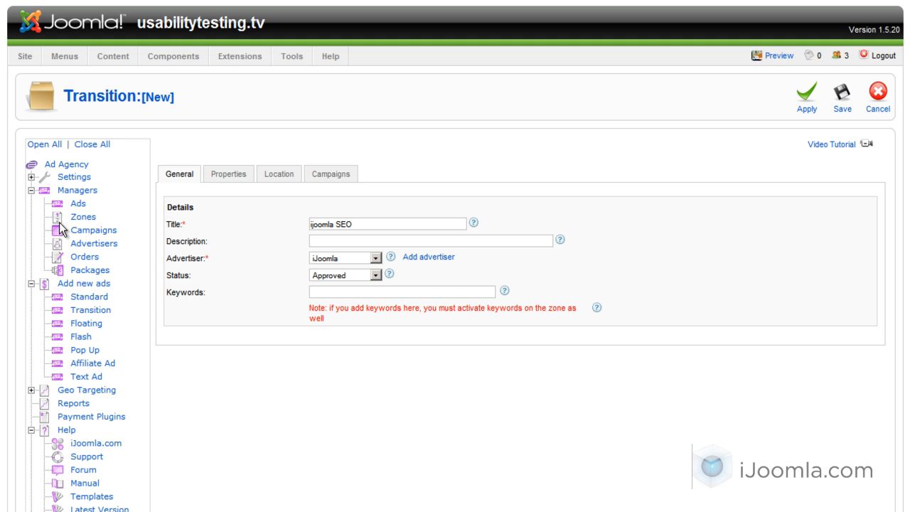
mouse_move(250, 312)
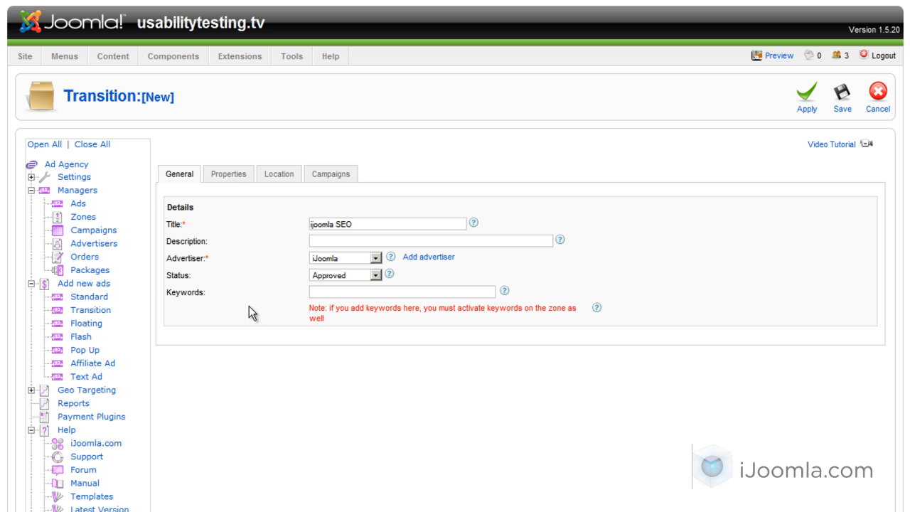
On the Properties tab, choose border 10 and border colour eeeeee
left_click(228, 173)
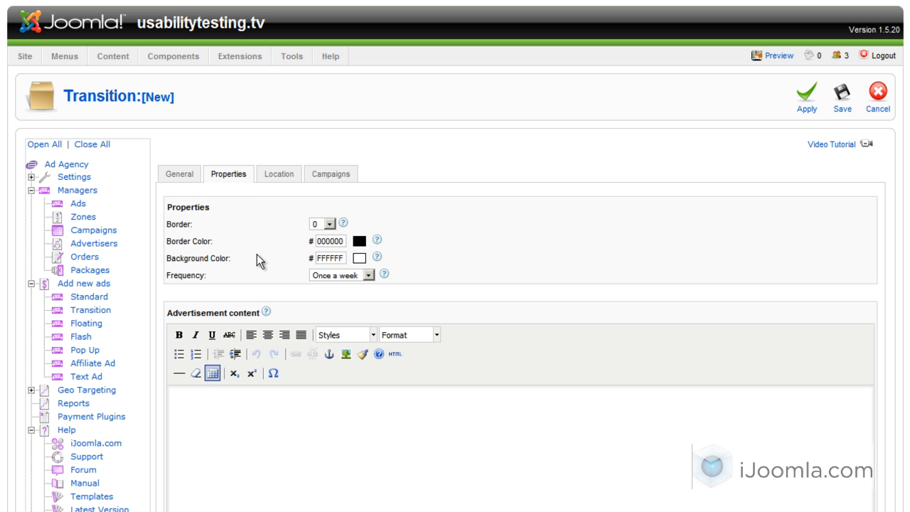
left_click(328, 223)
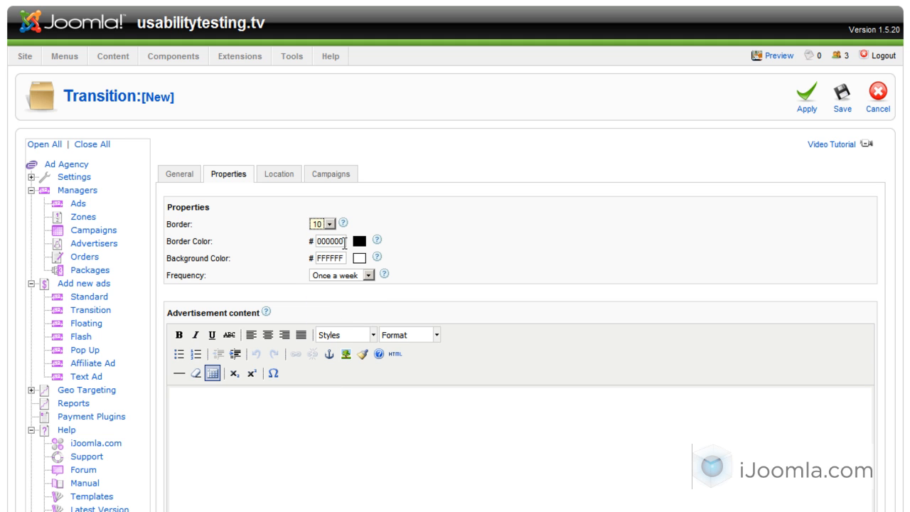
type("eeeeee")
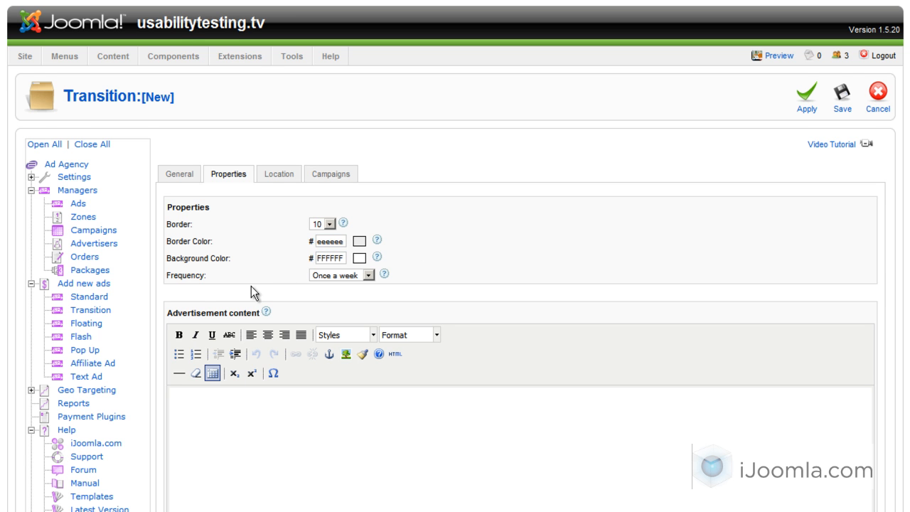
scroll("down", 3)
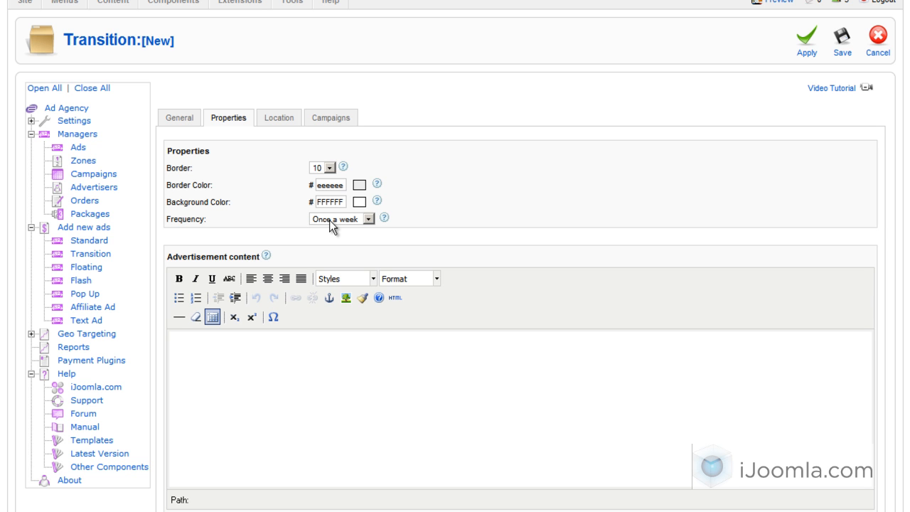
mouse_move(269, 345)
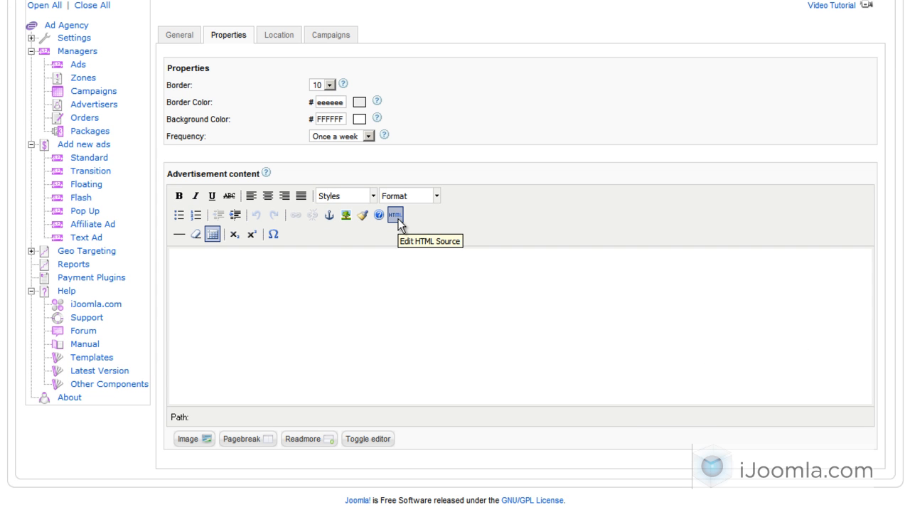
Insert the seo.png image from the image library into the ad content
left_click(395, 217)
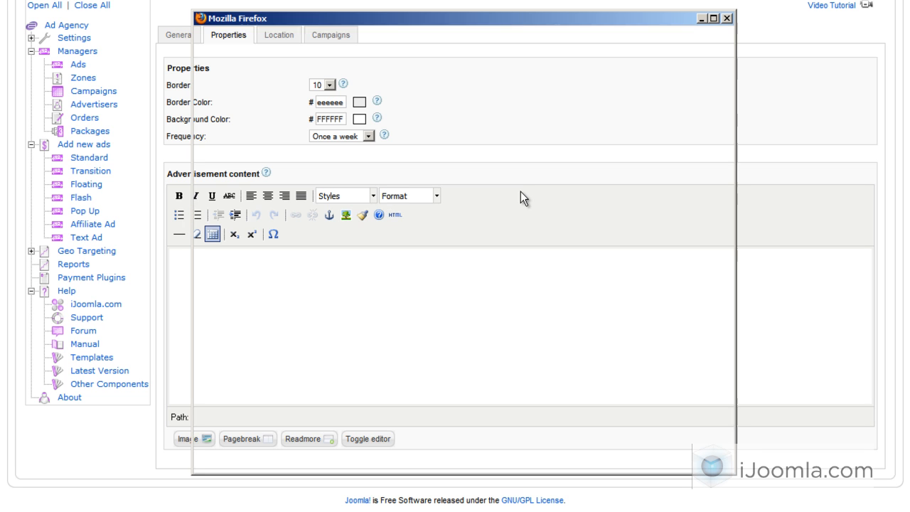
left_click(394, 215)
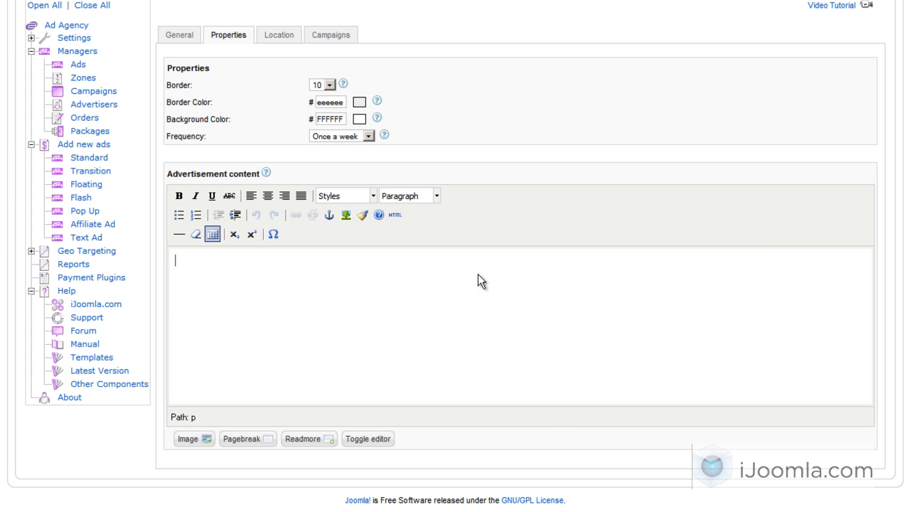
mouse_move(246, 369)
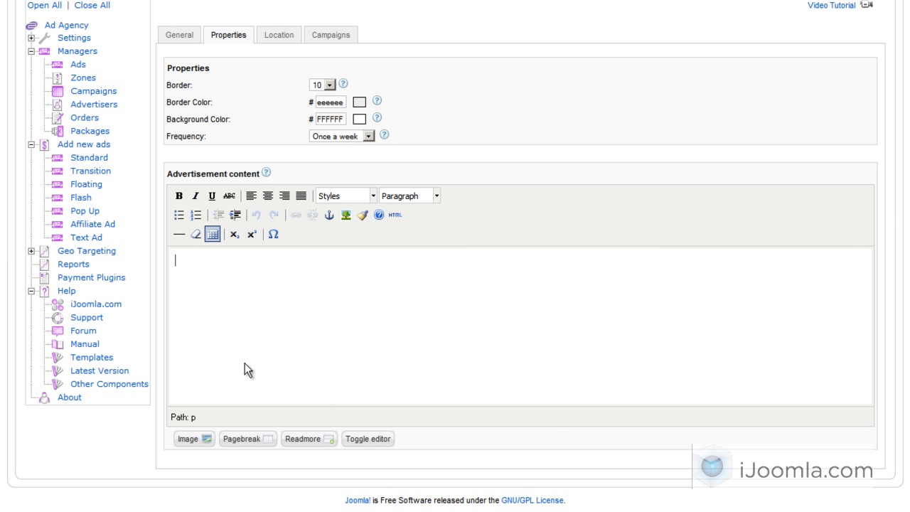
left_click(189, 439)
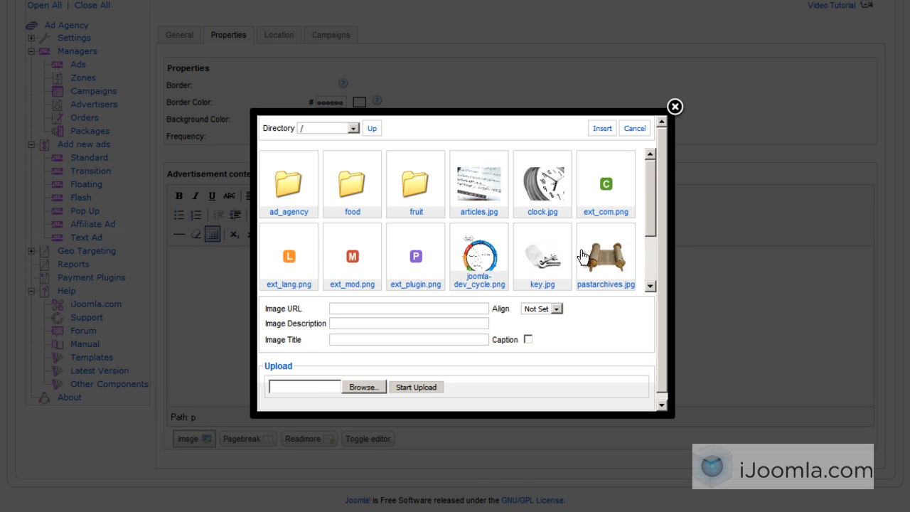
left_click(352, 256)
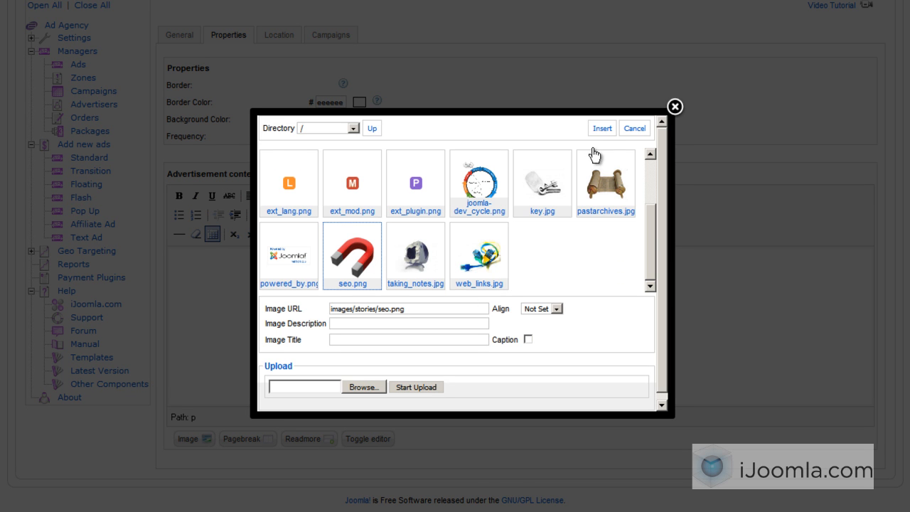
left_click(601, 128)
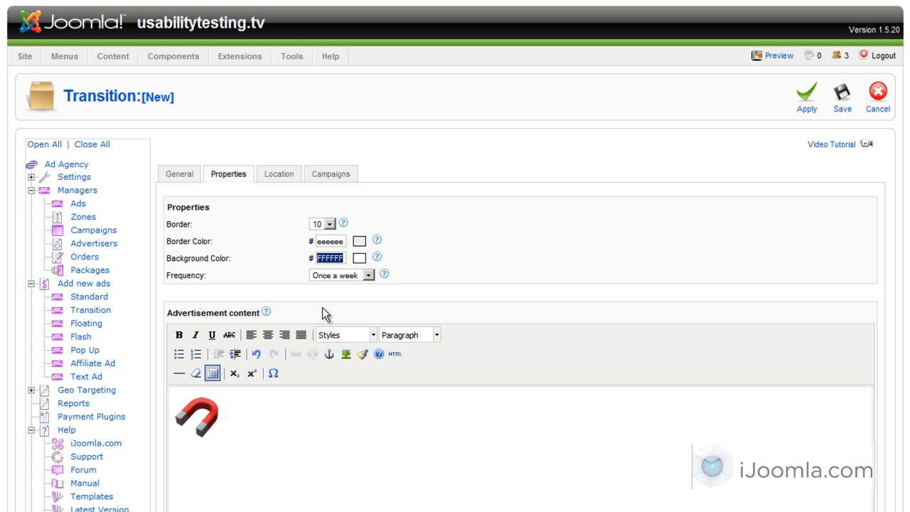
Set background colour f7f7f7 and type the SEO sentence and 'Visit site!' after the image
type("f7f7f7")
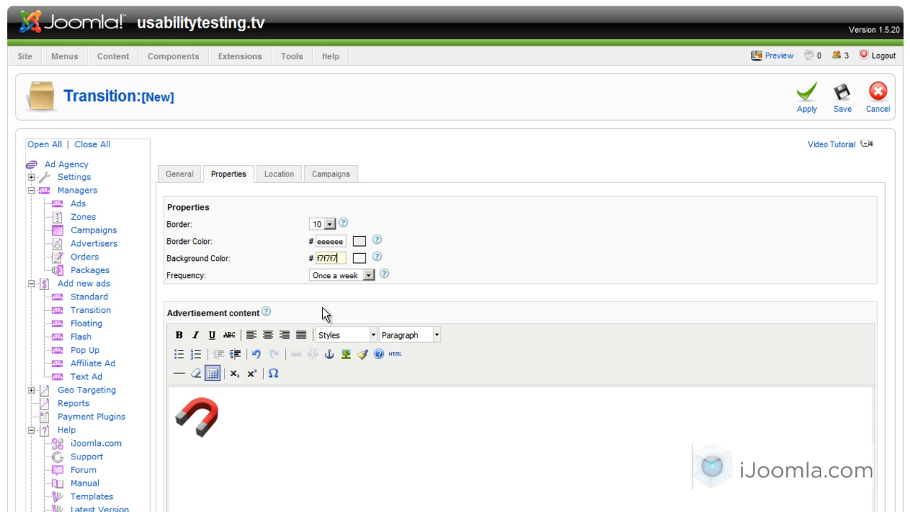
scroll("down", 3)
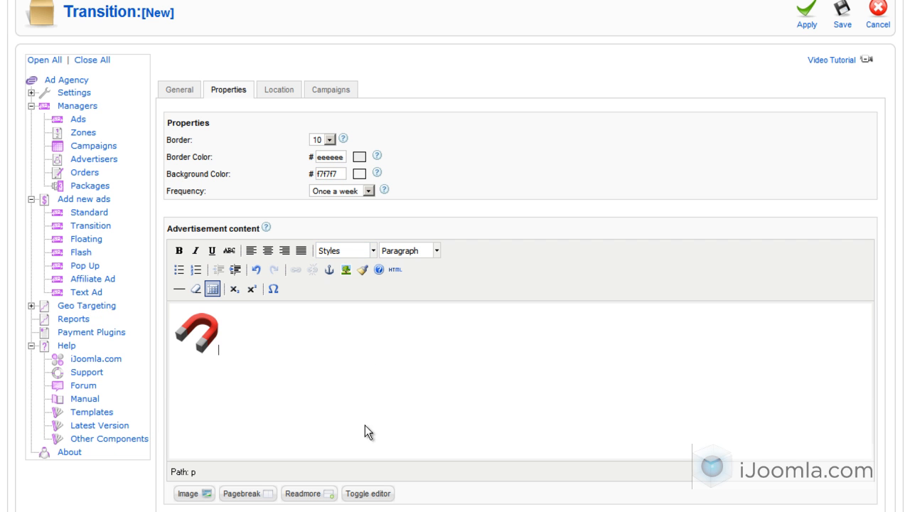
mouse_move(266, 327)
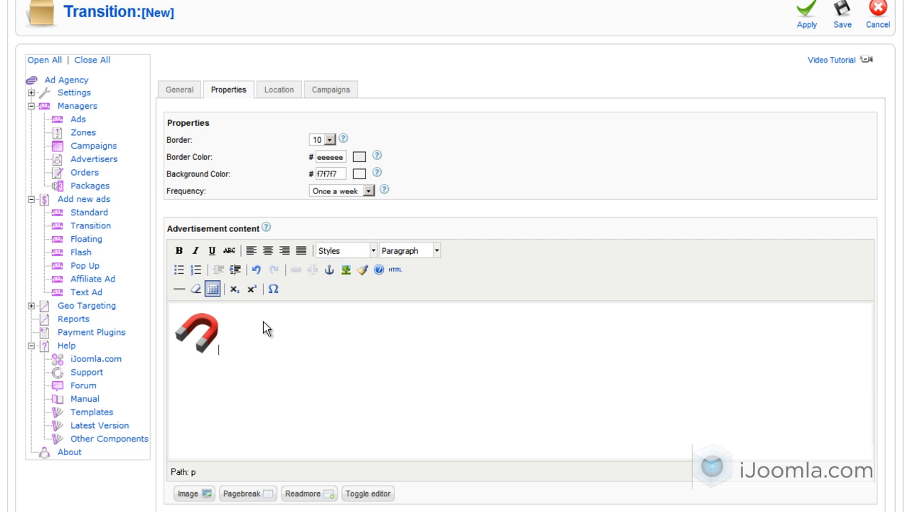
type("Joomla SEO is a gre")
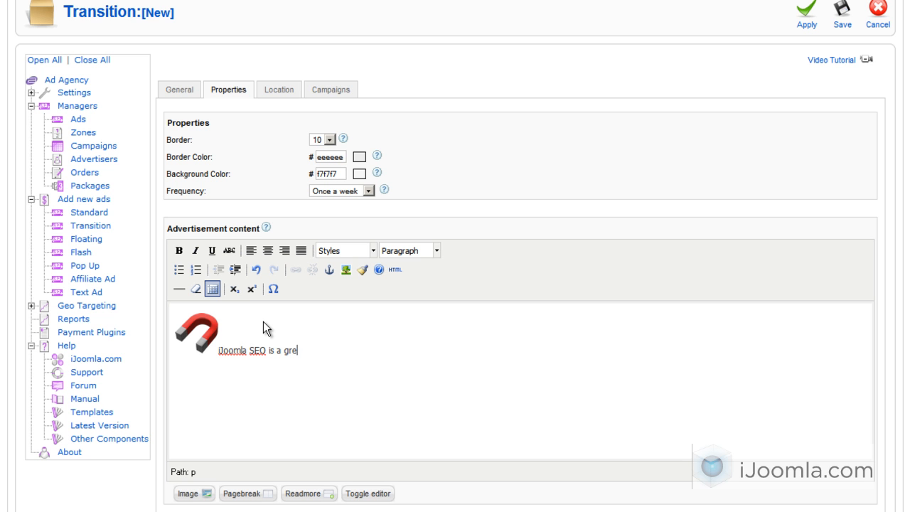
type("at tool for SEO!")
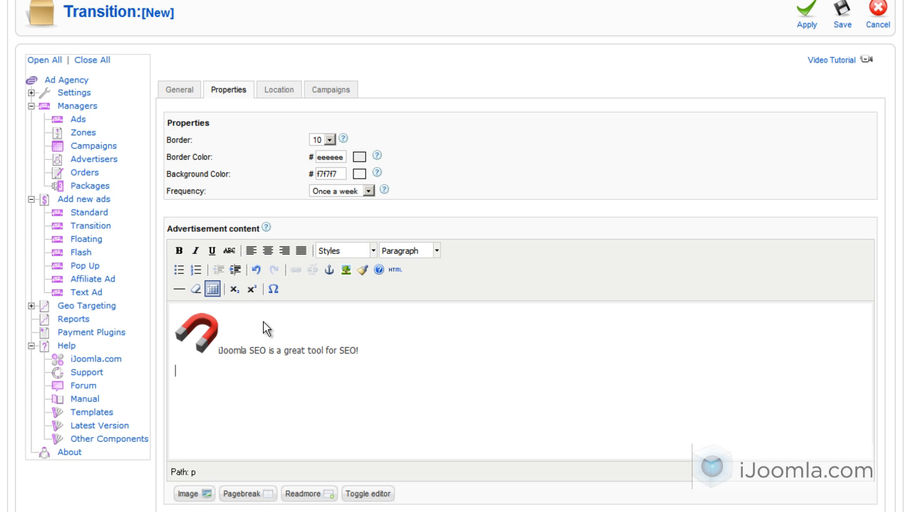
type("Visit sit")
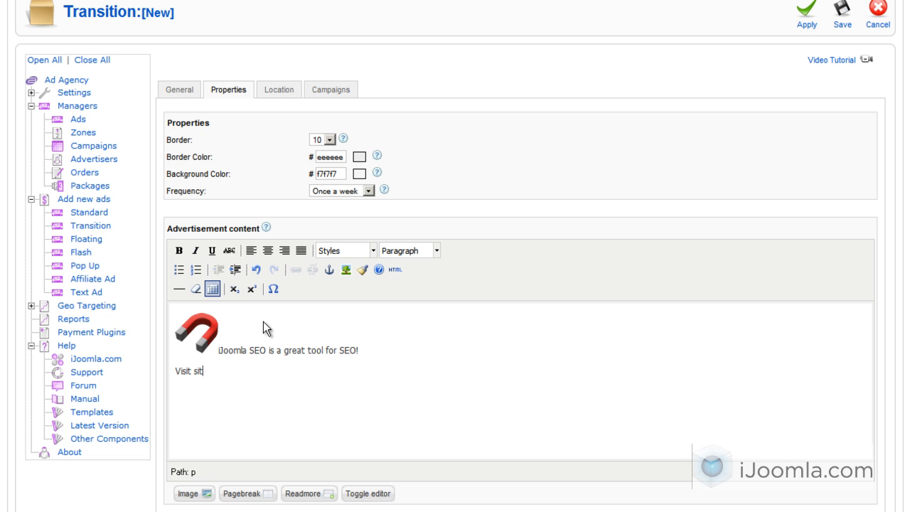
type("e!")
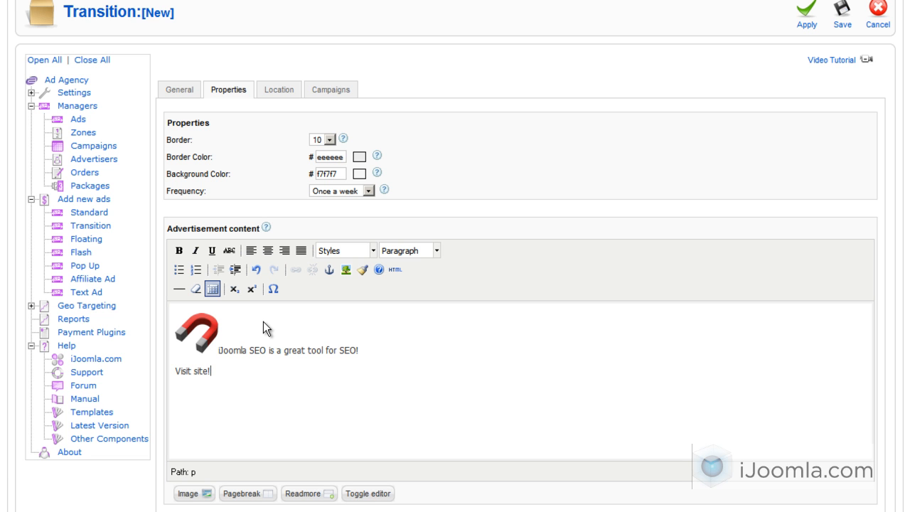
mouse_move(191, 319)
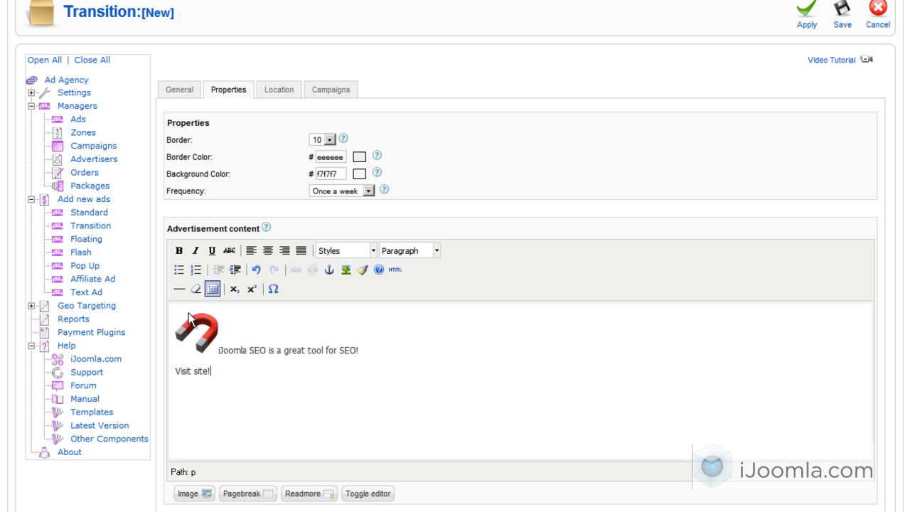
mouse_move(264, 443)
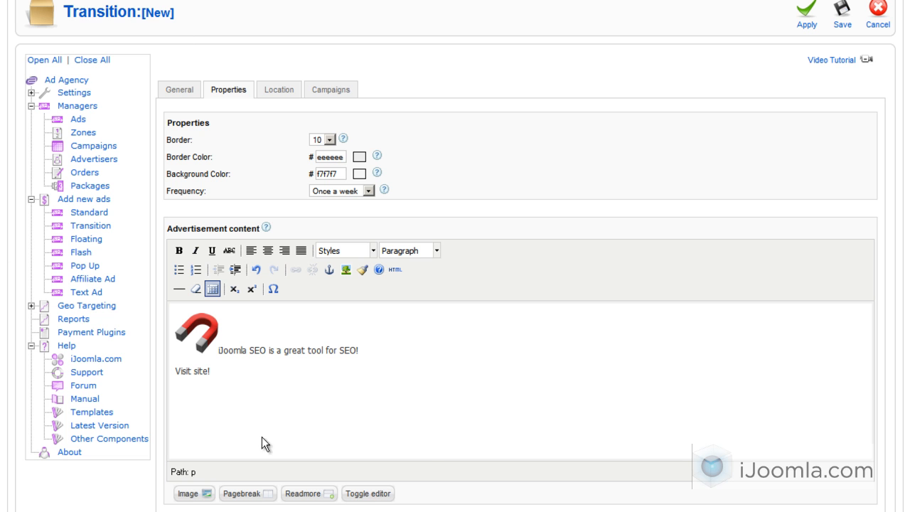
Scroll to the content editor showing the magnet image, SEO sentence and 'Visit site!' line
left_click(212, 371)
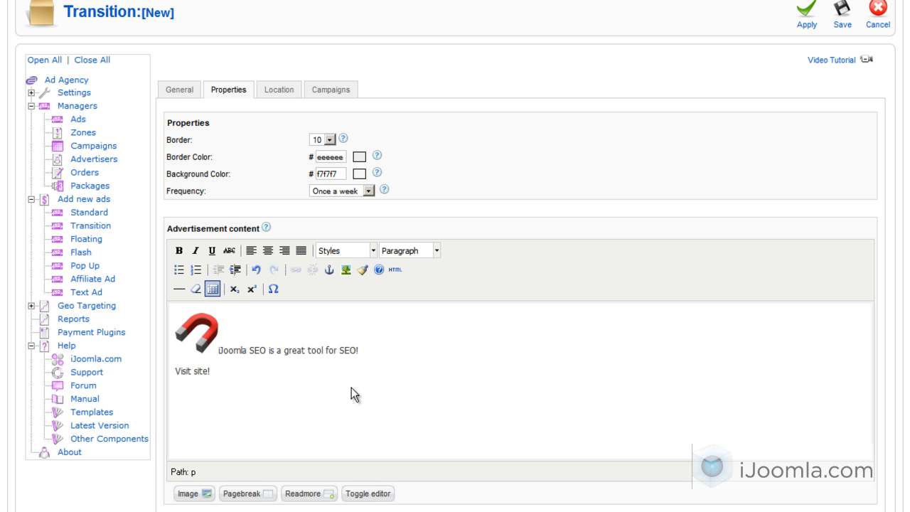
mouse_move(336, 375)
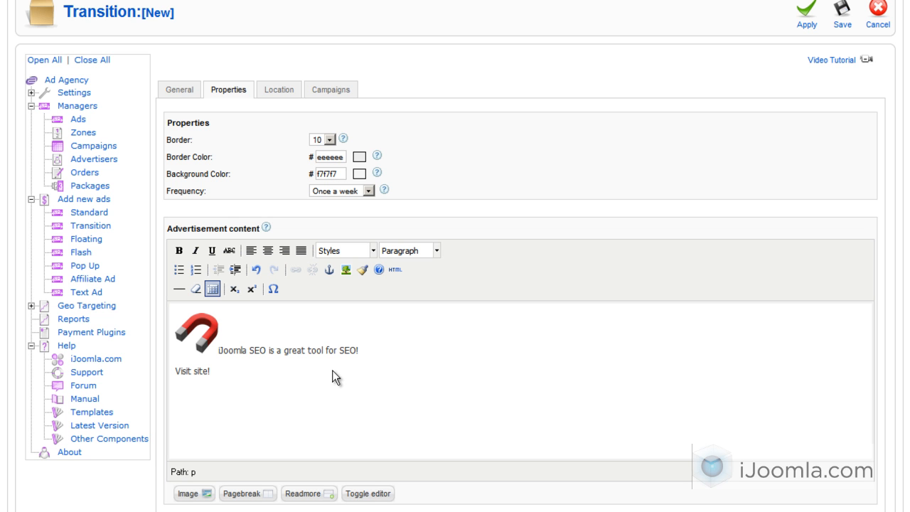
mouse_move(298, 371)
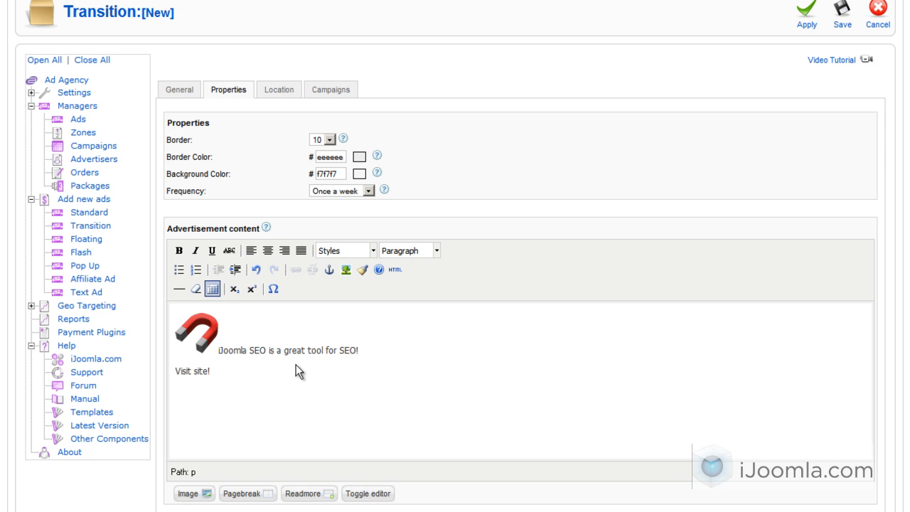
scroll("down", 3)
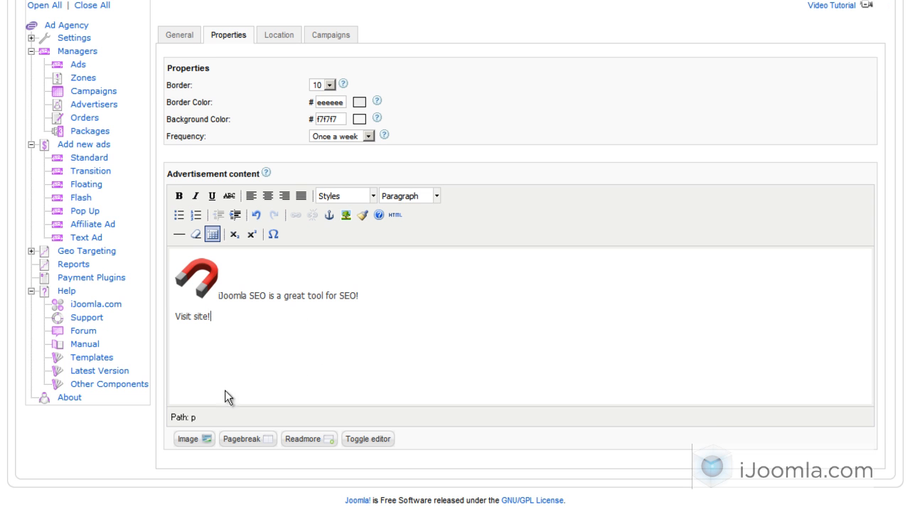
double_click(191, 317)
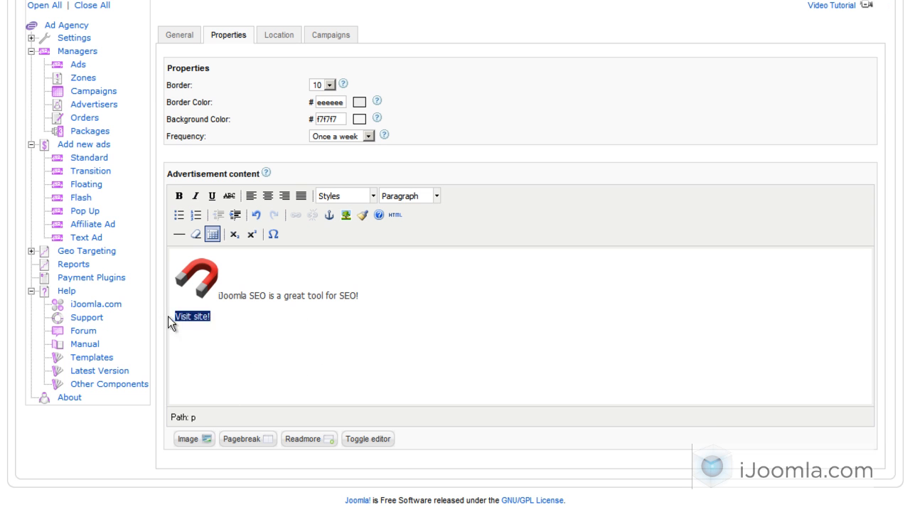
left_click(306, 214)
type("http://seo.ijoomla.com/")
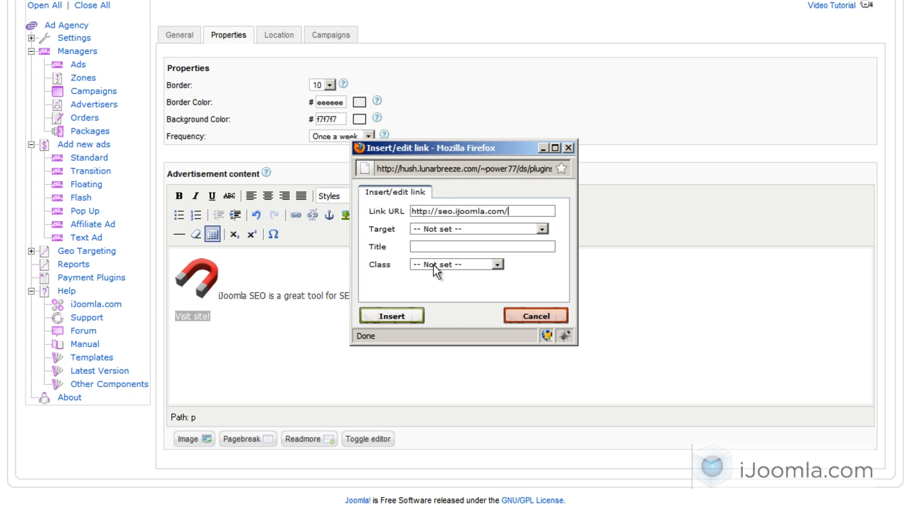
left_click(391, 316)
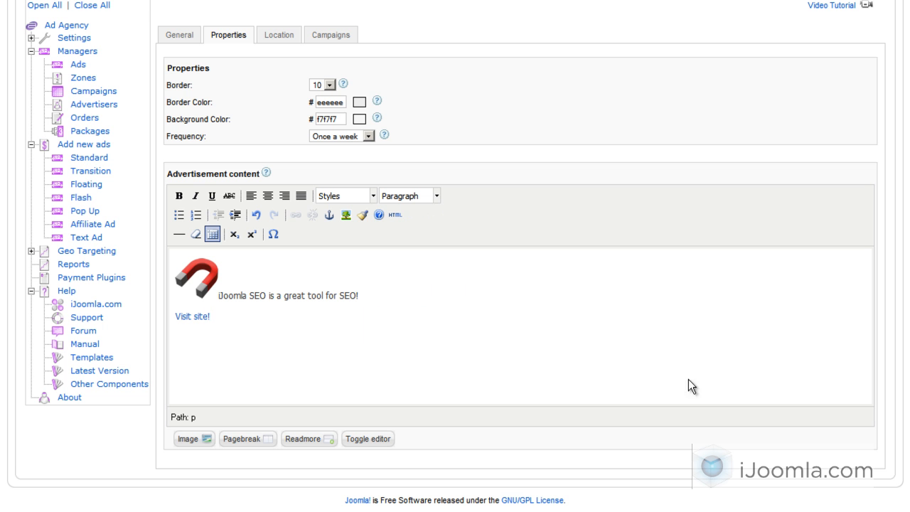
left_click(210, 316)
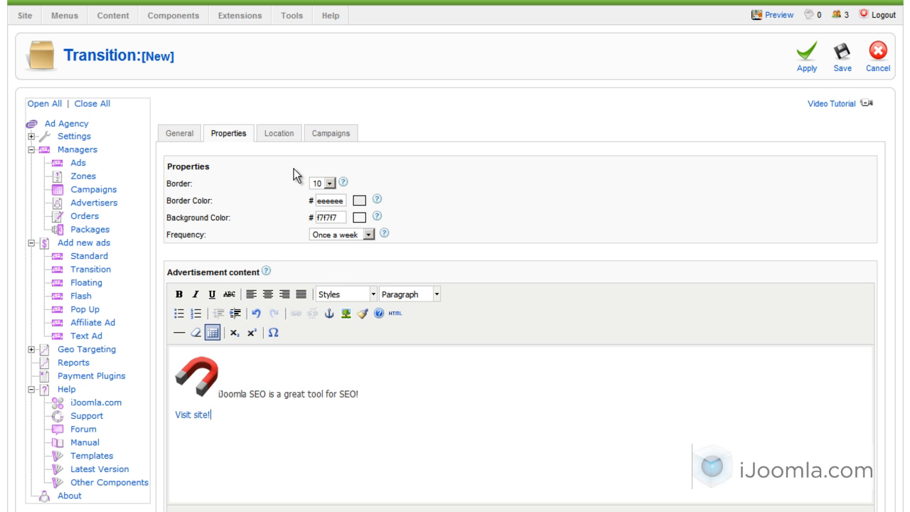
Show the ad's Location tab, noting Geo databases must be uploaded first
left_click(278, 133)
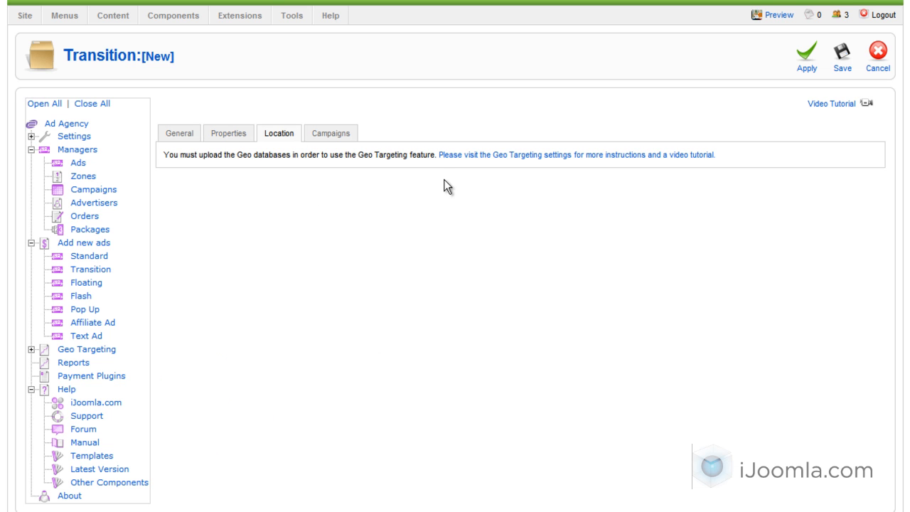
mouse_move(522, 268)
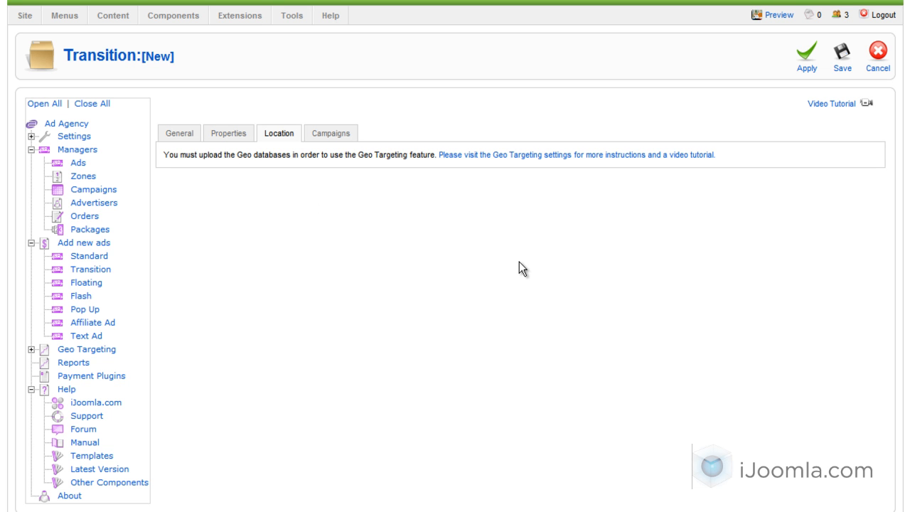
mouse_move(475, 168)
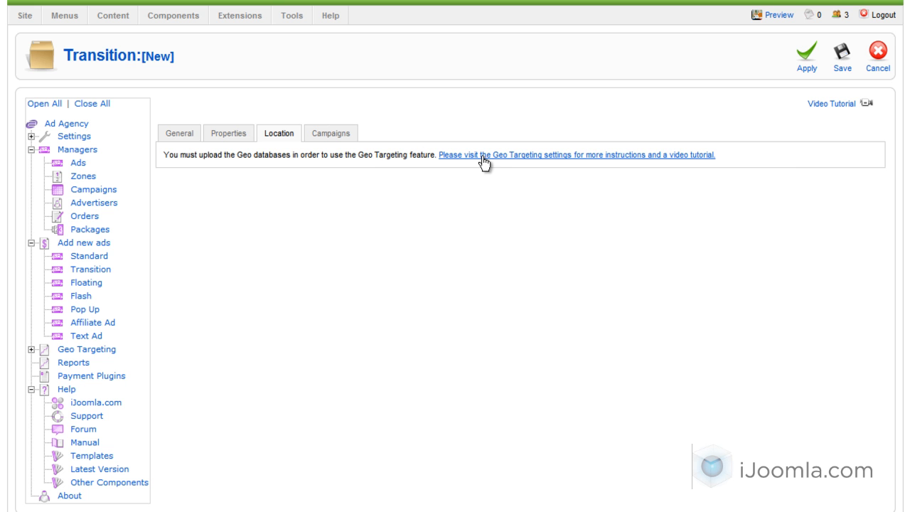
mouse_move(430, 270)
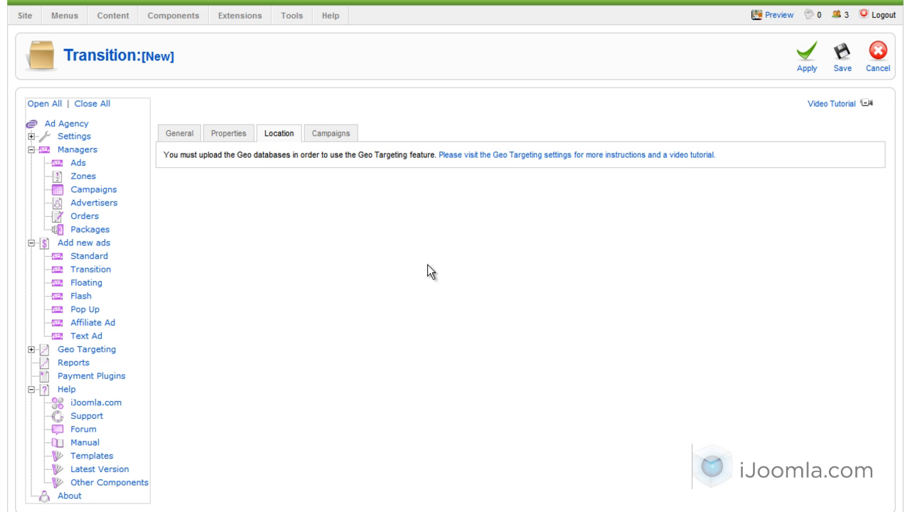
Tick the Floating, Transition, Pop Ups checkbox on the ad's Campaigns tab
left_click(329, 133)
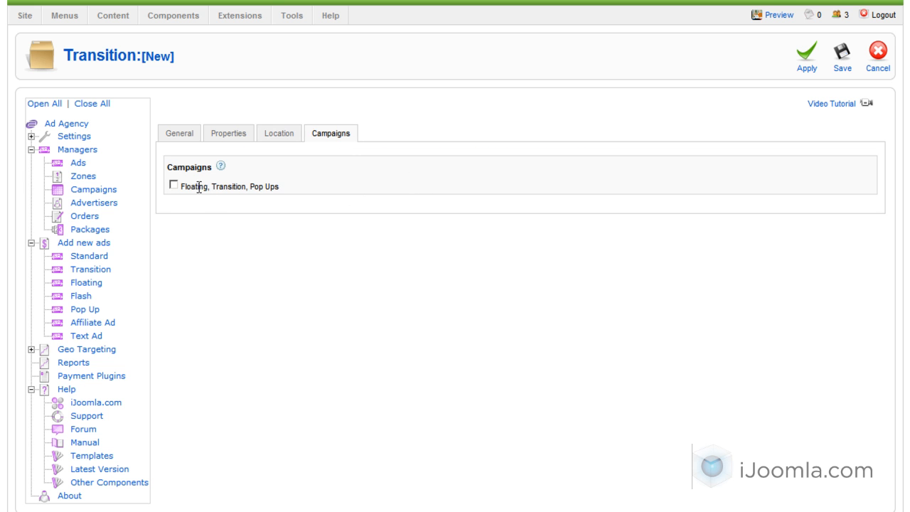
left_click(174, 185)
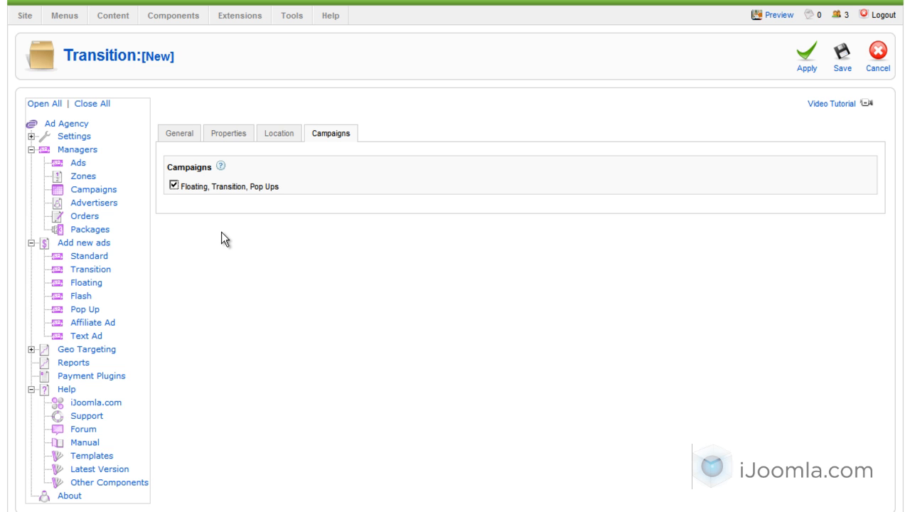
mouse_move(602, 238)
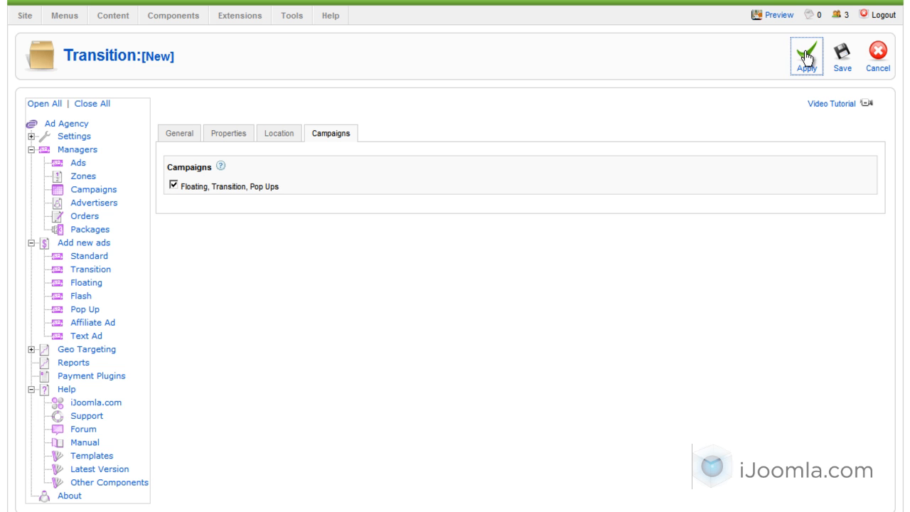
Apply the transition ad and preview it full page on the site
left_click(806, 57)
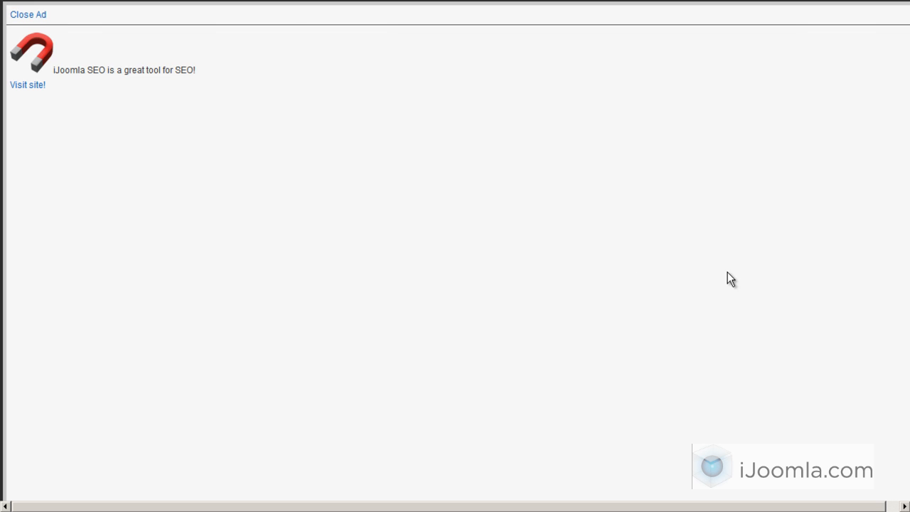
mouse_move(76, 333)
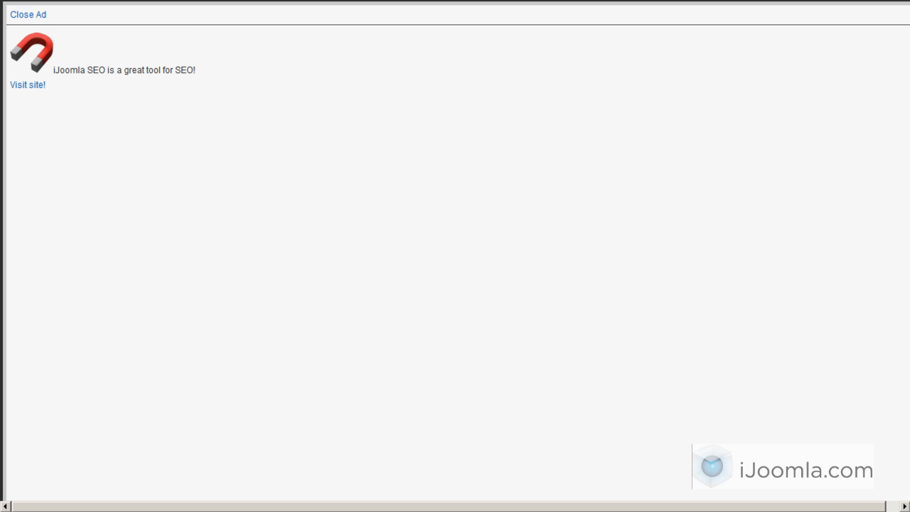
mouse_move(117, 105)
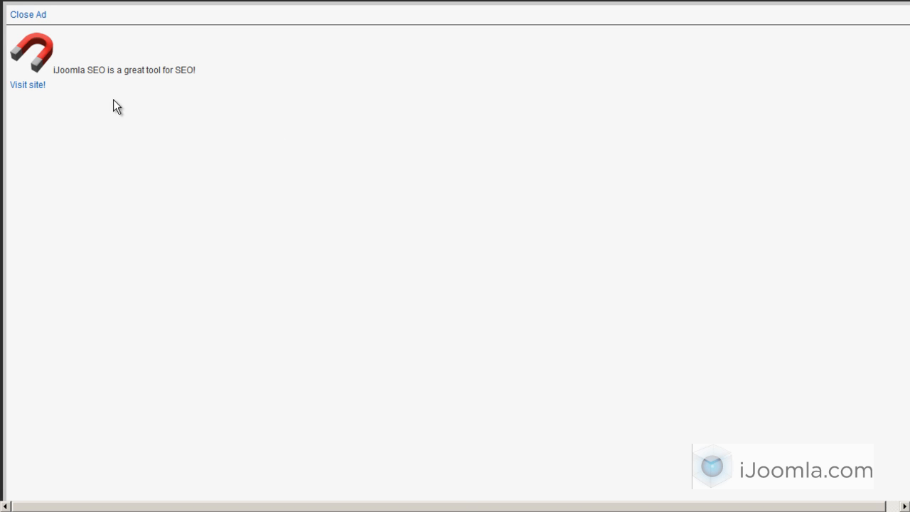
mouse_move(468, 496)
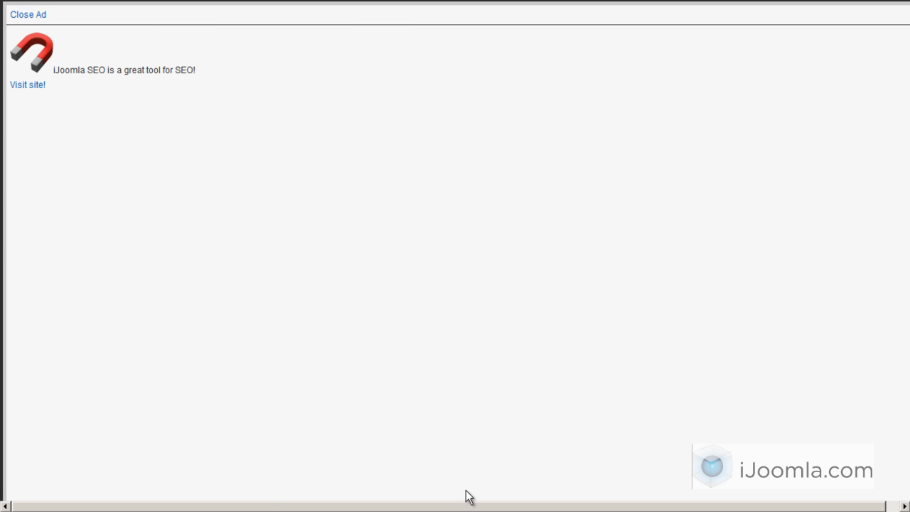
mouse_move(594, 110)
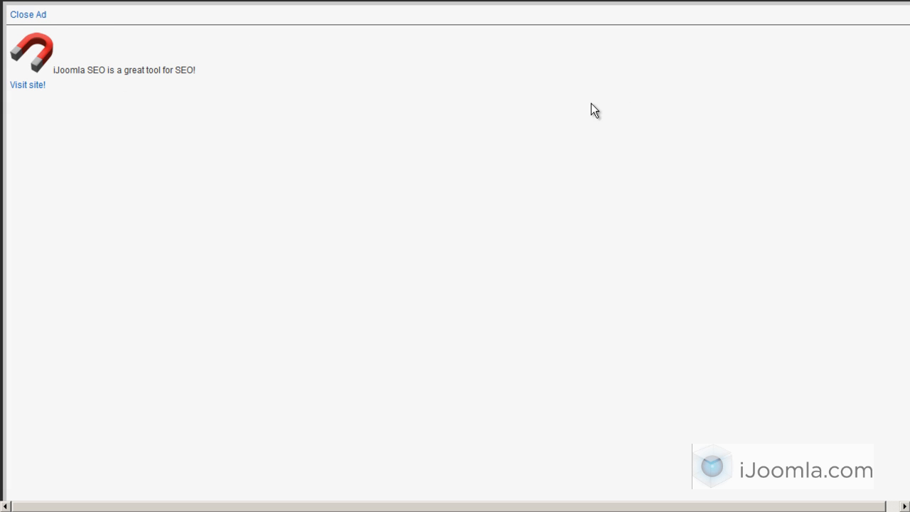
mouse_move(284, 113)
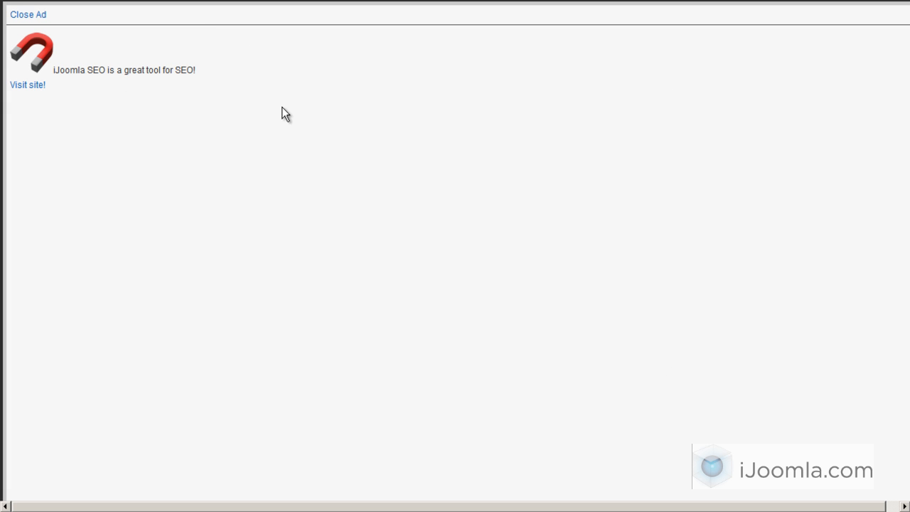
mouse_move(29, 14)
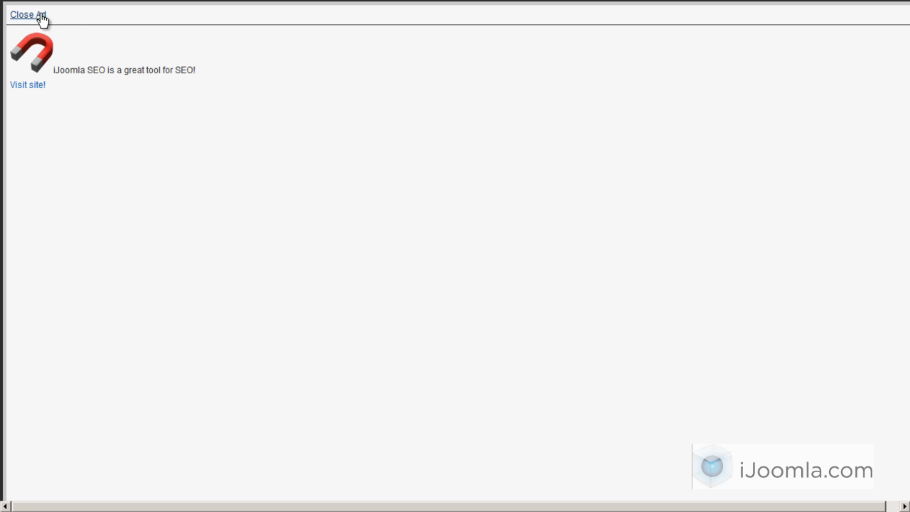
Close the full-page transition ad to reveal the usabilitytesting.tv home page
left_click(27, 14)
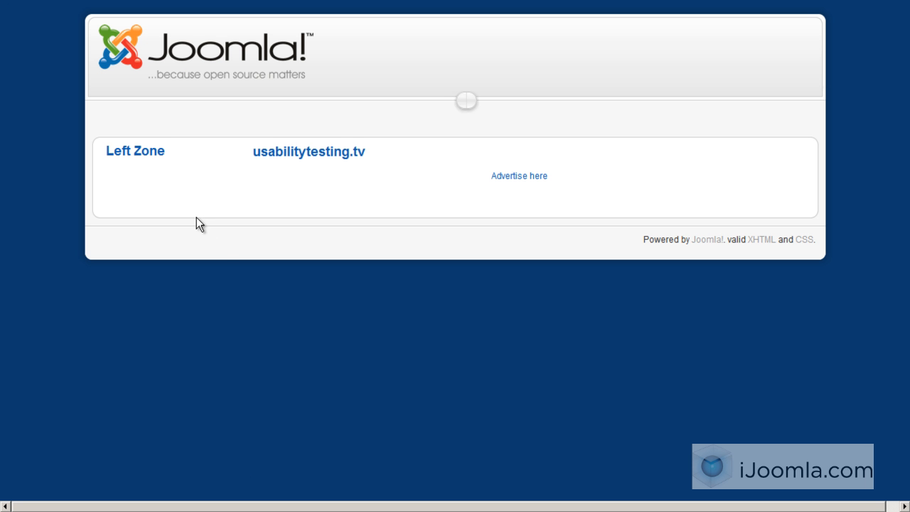
mouse_move(209, 234)
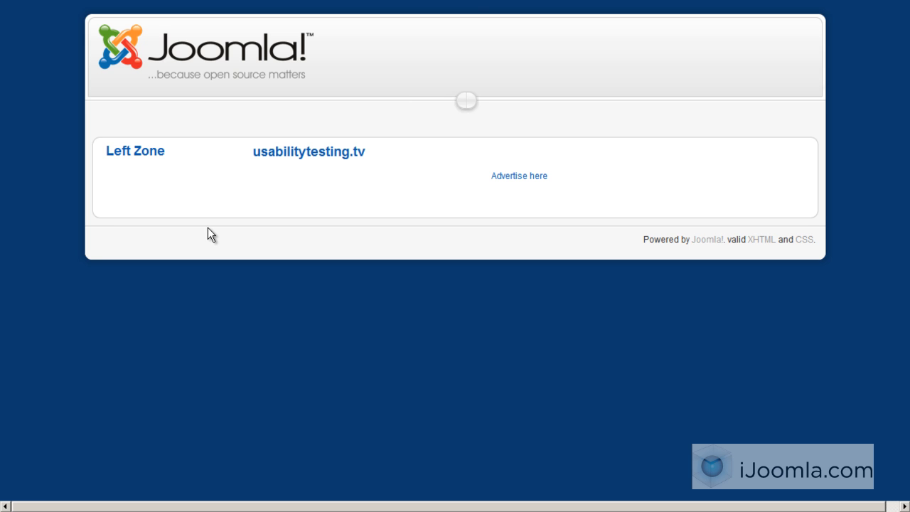
mouse_move(465, 63)
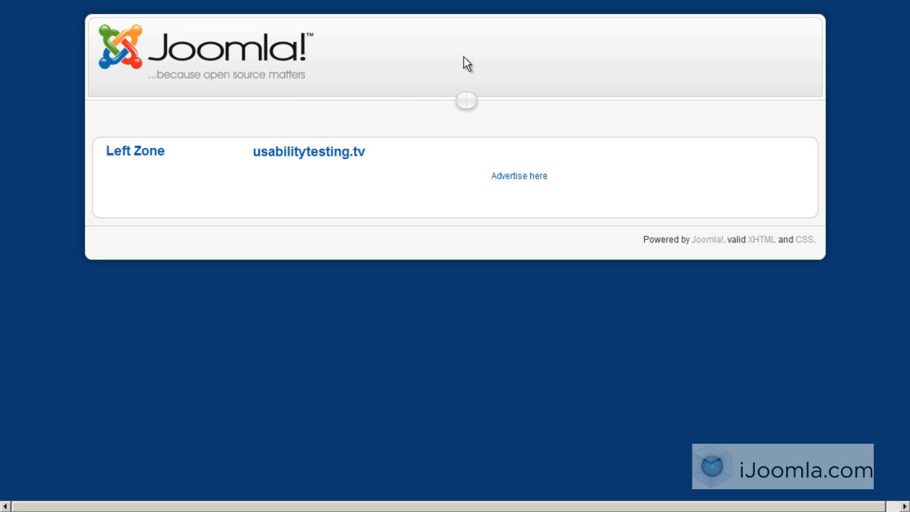